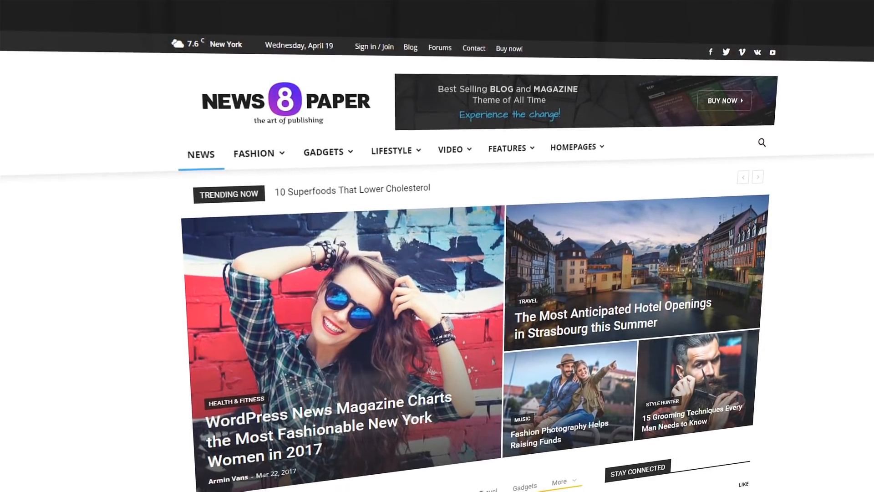
# - Look over the theme welcome page and the premium Plugins page, returning to Welcome
pyautogui.scroll(-3)
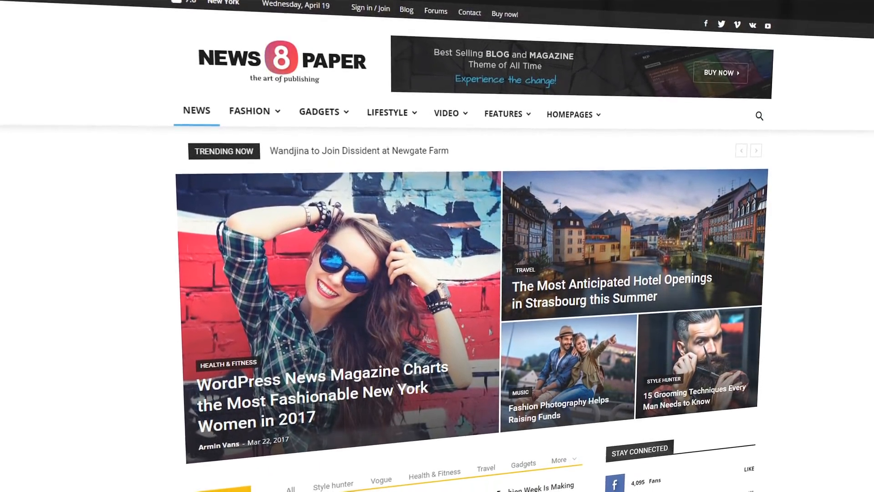
pyautogui.scroll(-3)
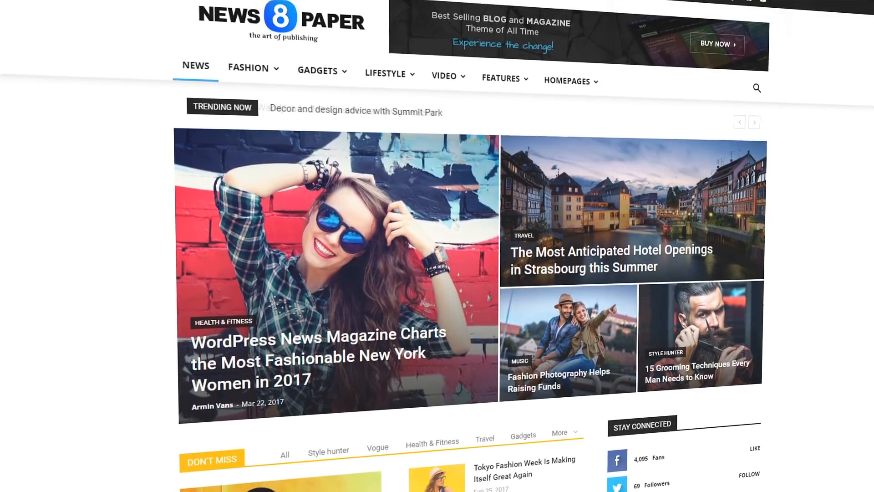
pyautogui.scroll(-3)
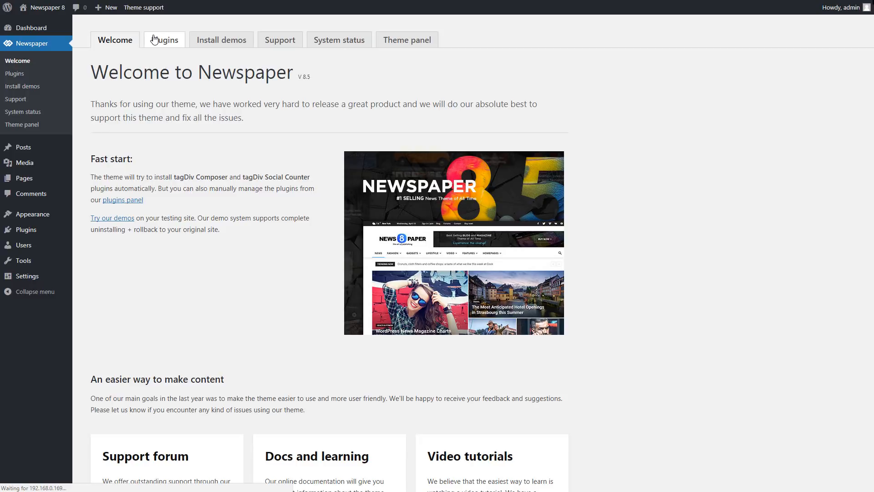
pyautogui.click(164, 40)
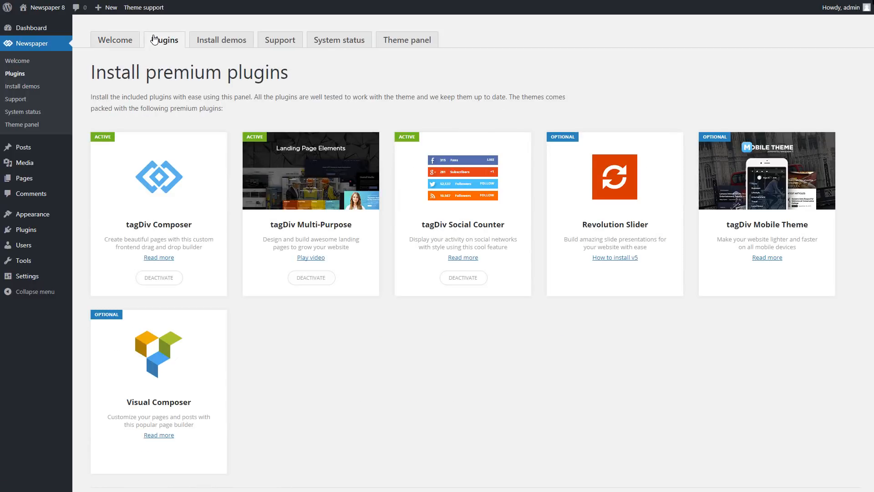
pyautogui.moveTo(134, 43)
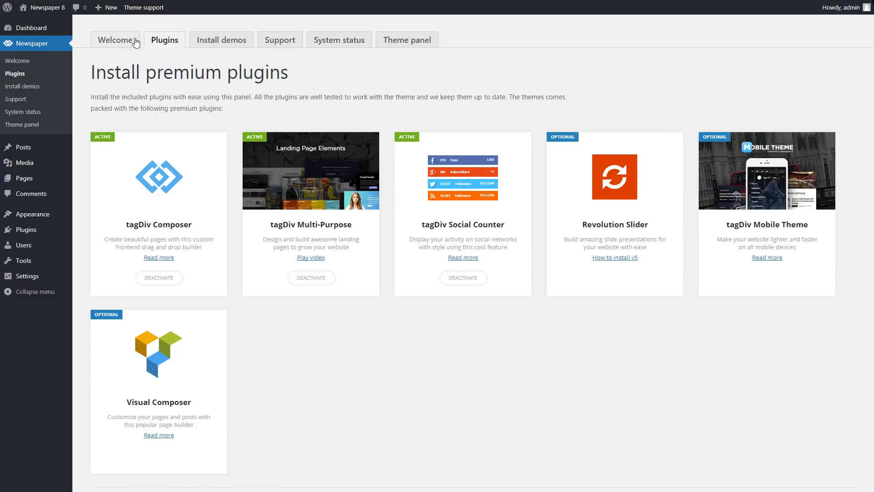
pyautogui.click(114, 39)
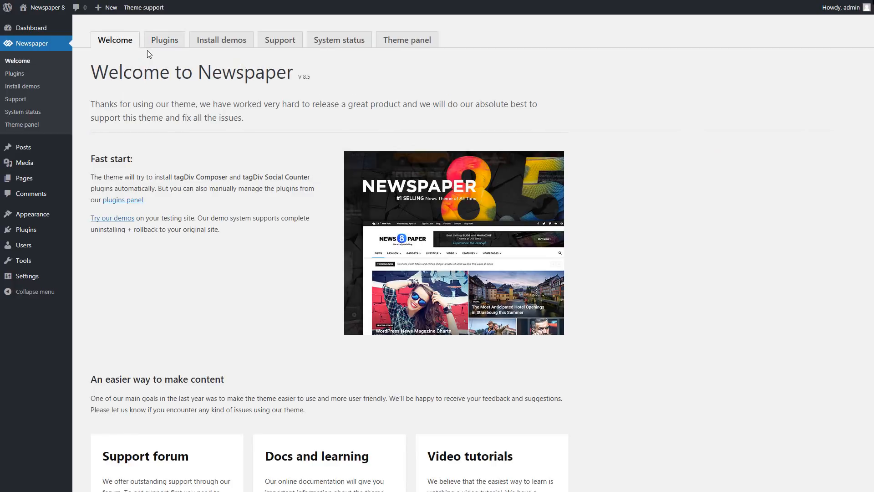
pyautogui.moveTo(279, 39)
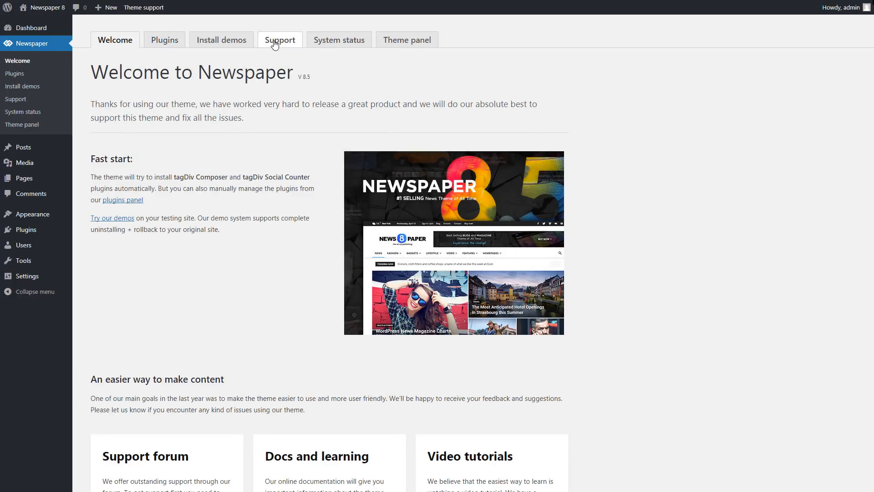
# - Visit the Support and Plugins pages, then land on the Install demos gallery
pyautogui.click(279, 39)
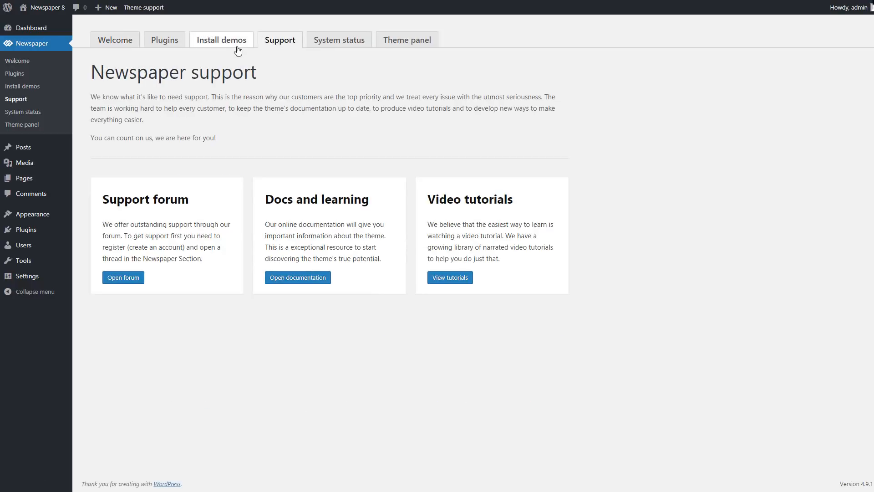
pyautogui.click(164, 39)
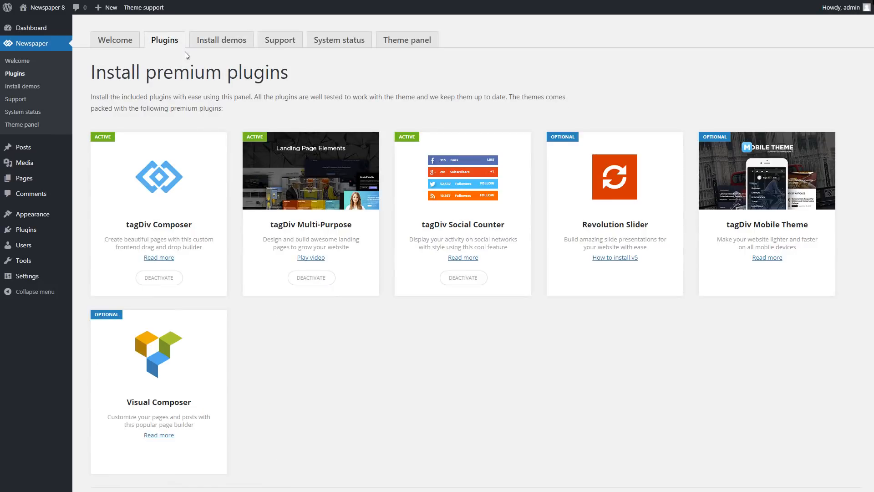
pyautogui.click(339, 39)
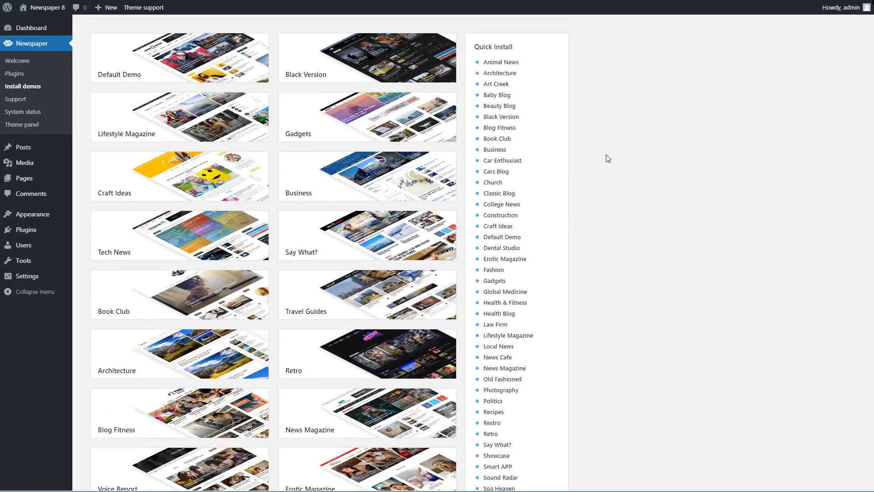
pyautogui.scroll(-3)
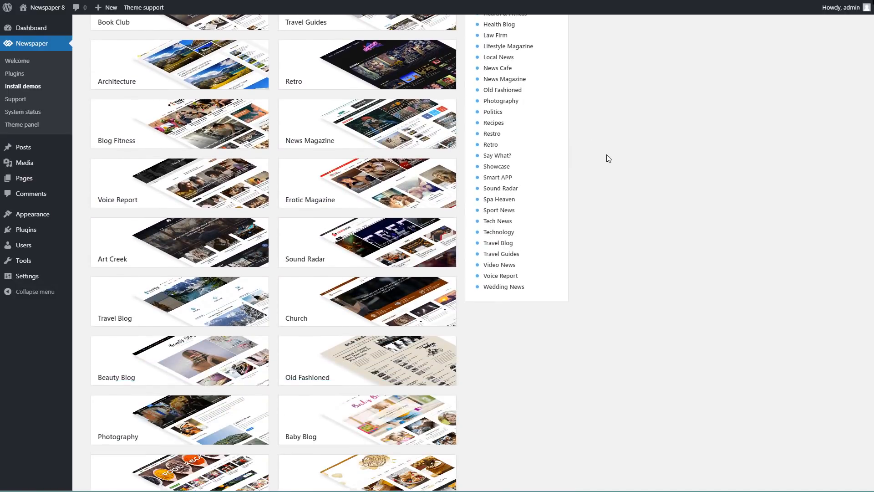
pyautogui.scroll(-3)
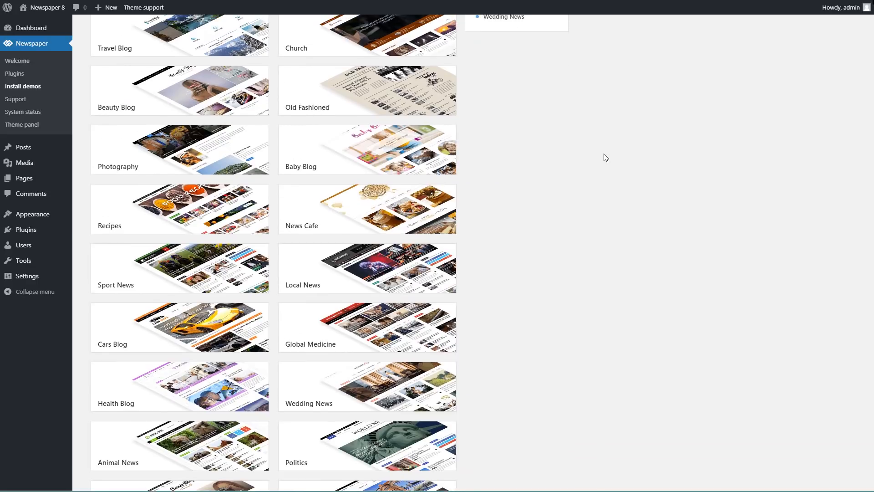
pyautogui.scroll(-3)
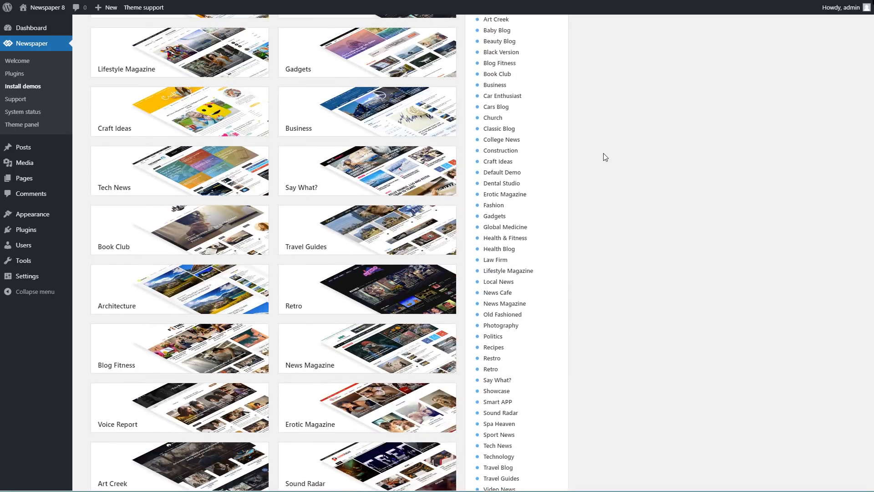
pyautogui.scroll(3)
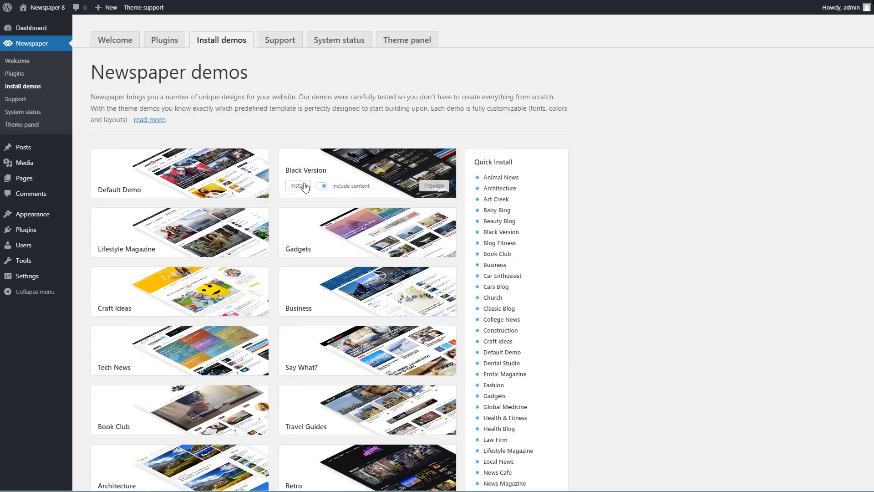
# - Install the Black Version demo with full sample content, then uninstall it again
pyautogui.click(299, 186)
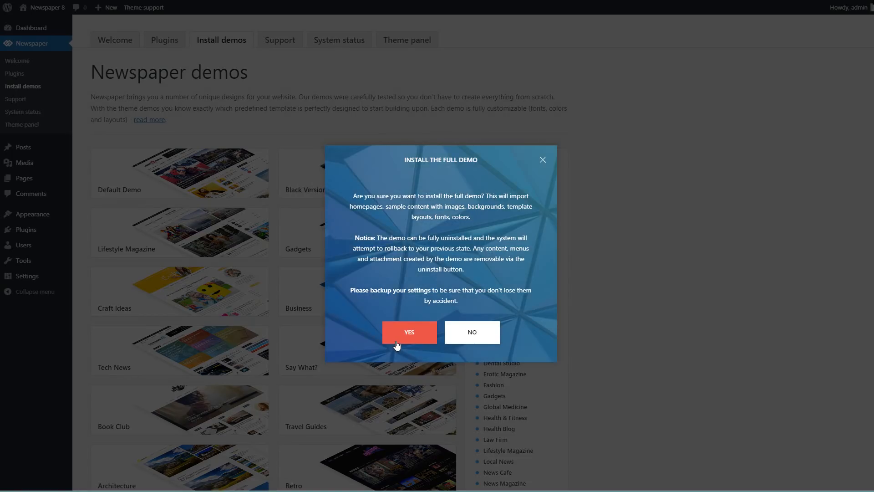
pyautogui.click(409, 332)
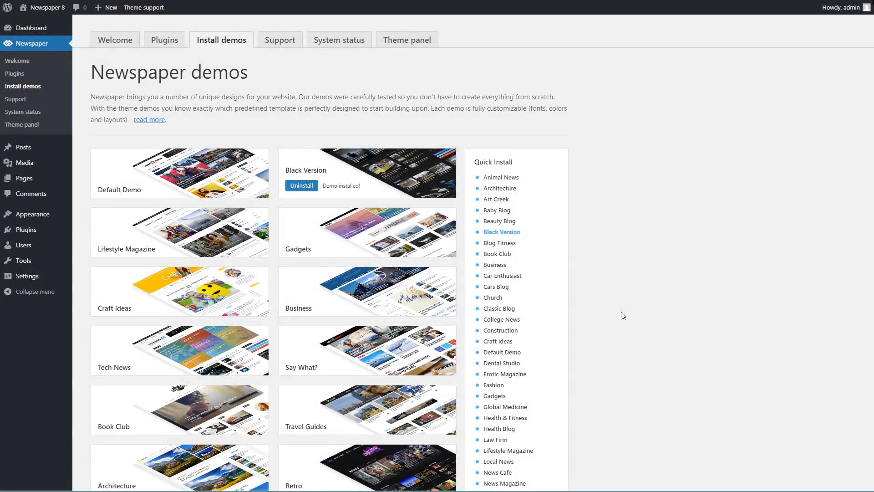
pyautogui.moveTo(616, 312)
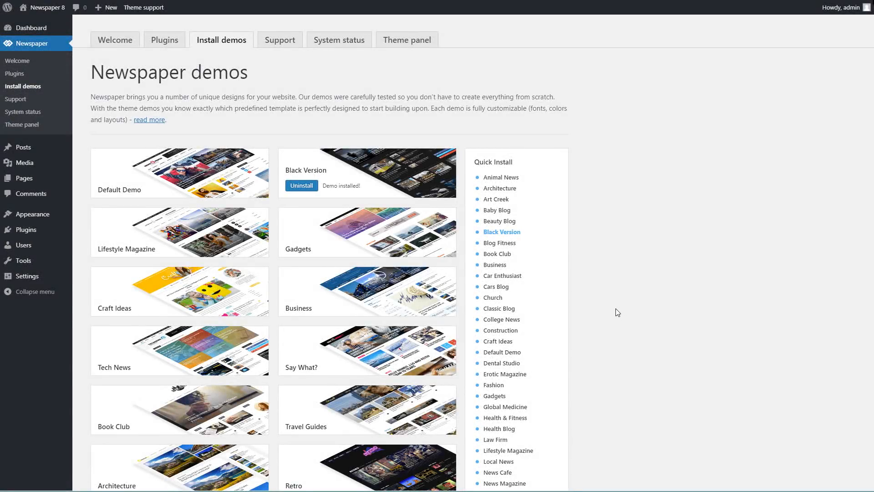
pyautogui.click(301, 185)
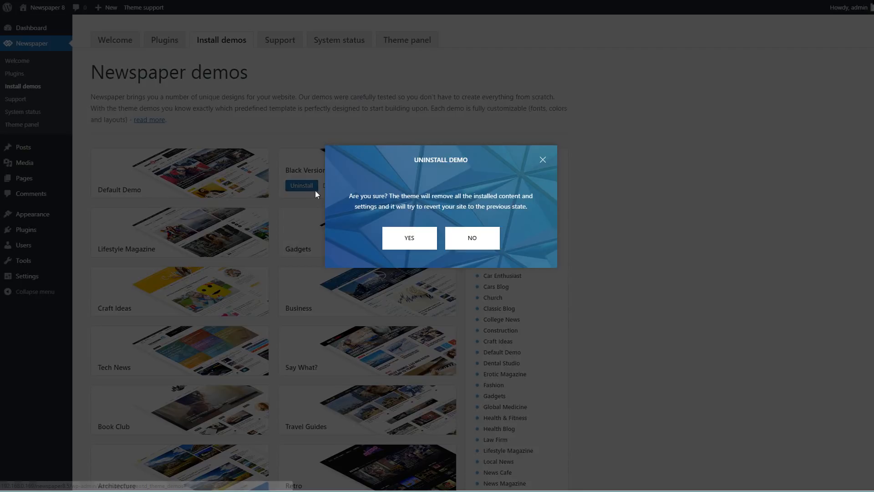
pyautogui.click(408, 238)
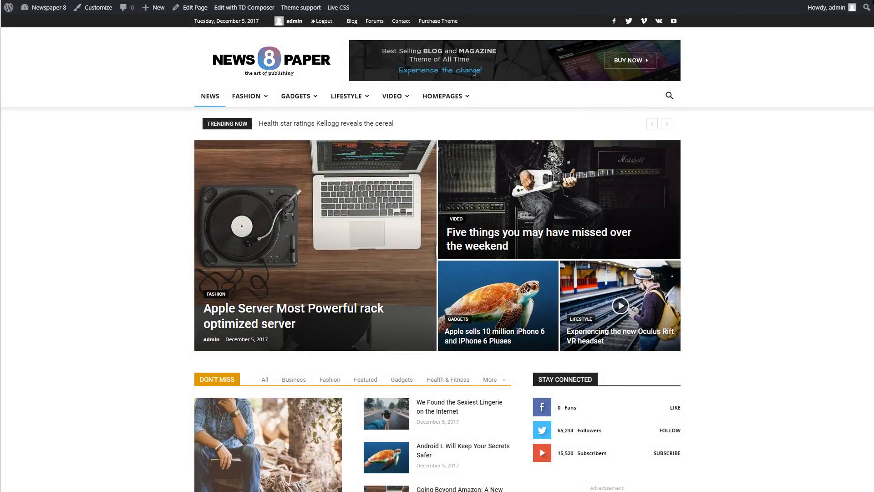
# - Go from the site front end to the Newspaper Support page in the admin
pyautogui.click(299, 7)
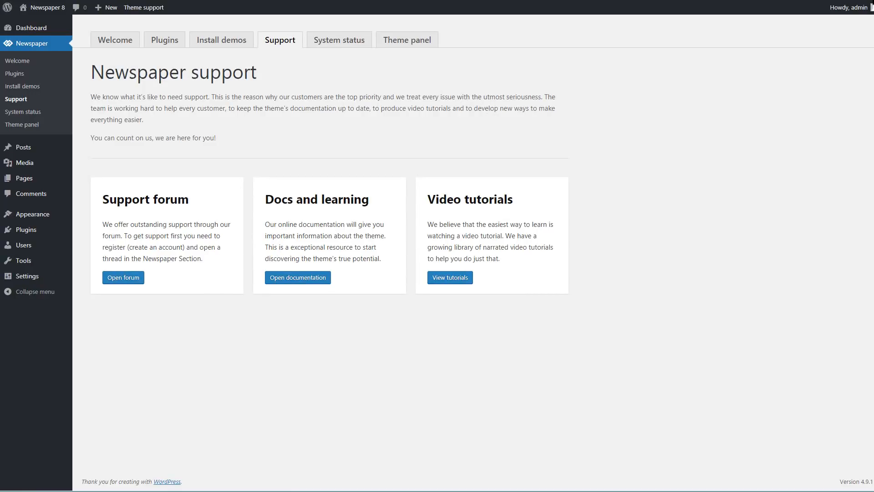
pyautogui.moveTo(483, 288)
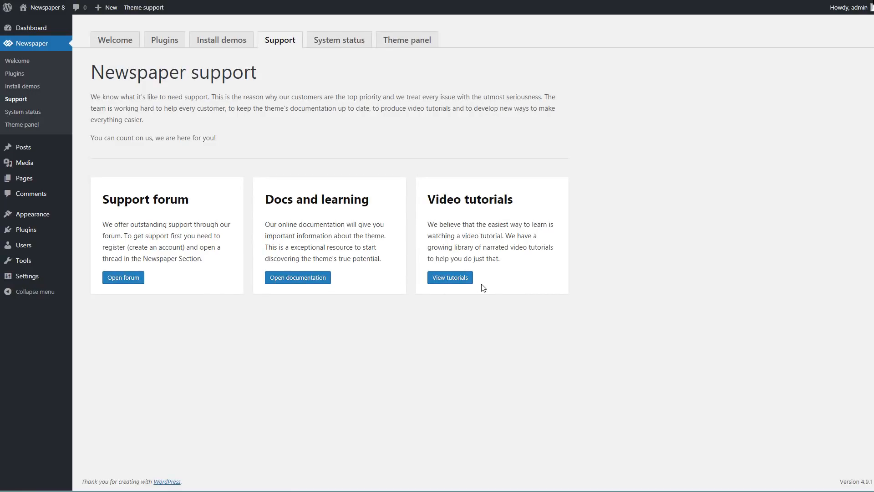
pyautogui.moveTo(498, 287)
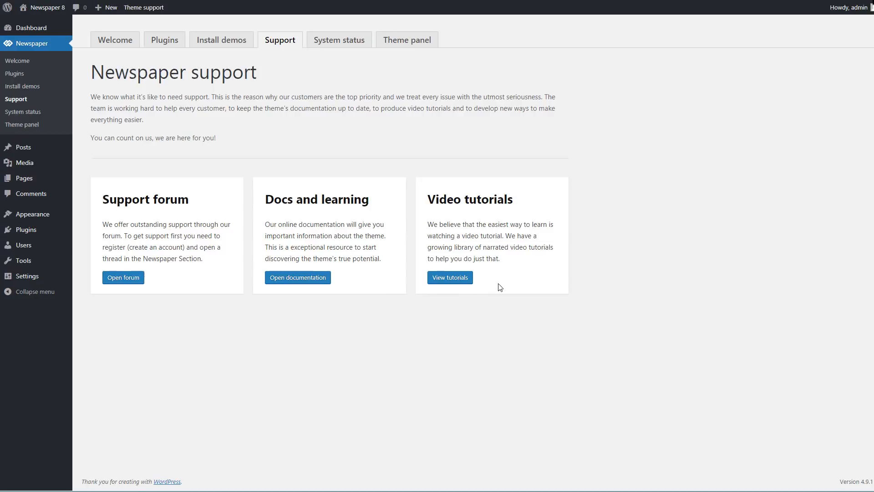
pyautogui.click(339, 39)
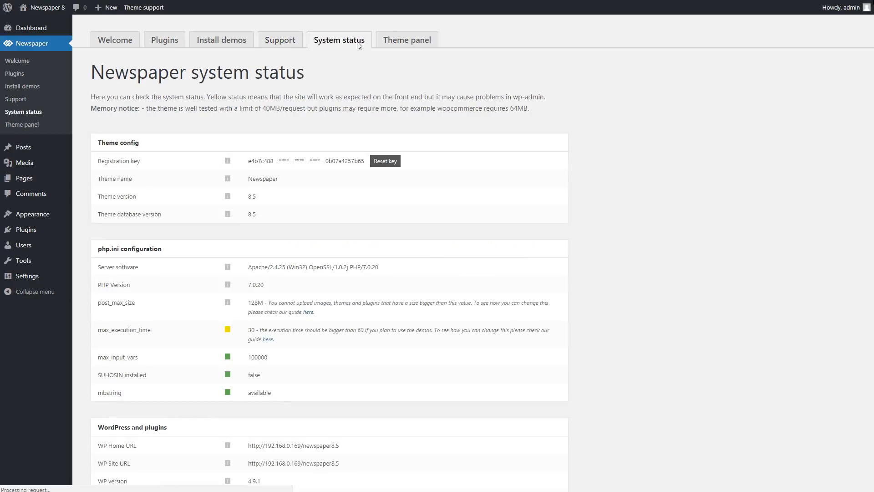
pyautogui.moveTo(535, 97)
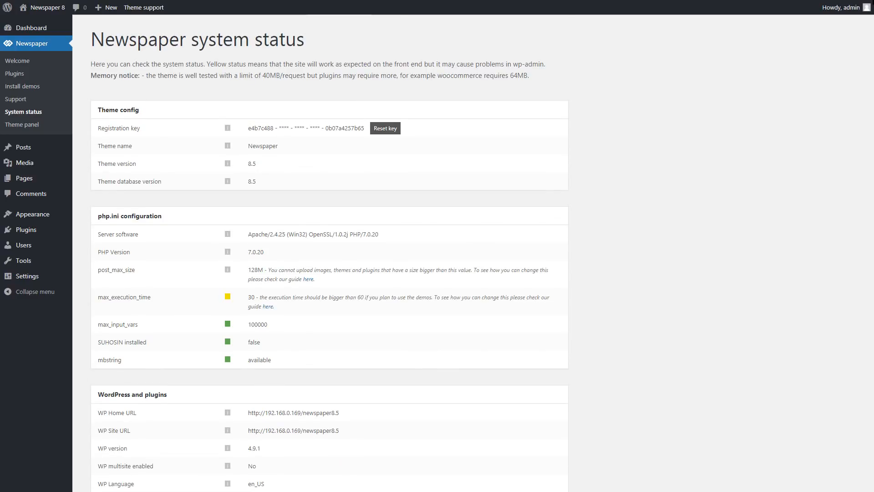
pyautogui.scroll(-3)
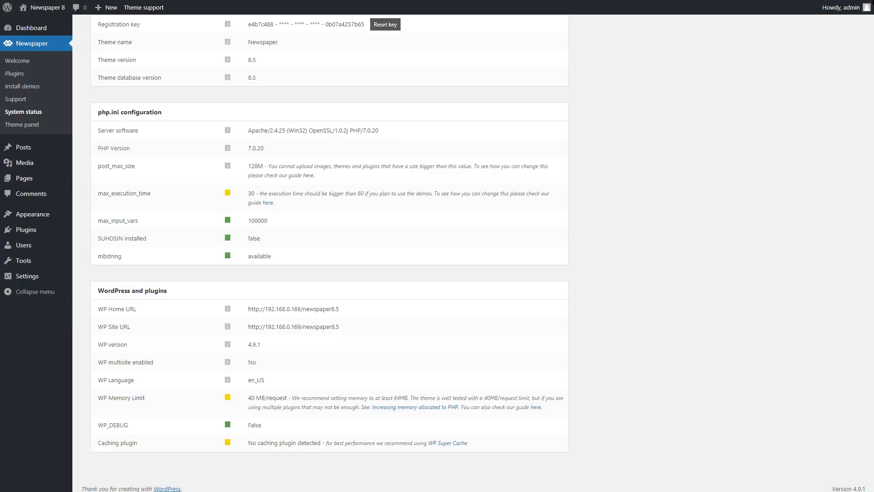
pyautogui.scroll(3)
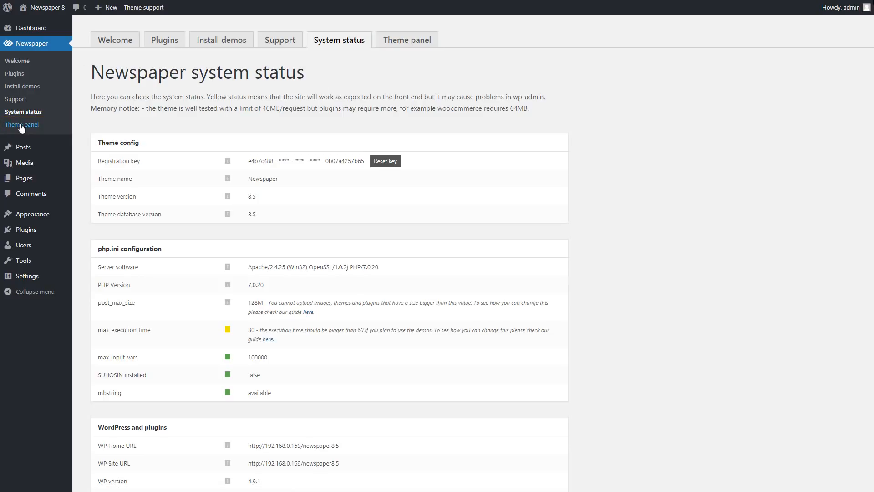
# - In the Theme panel, browse Template settings and Categories, then expand Header's Logo & Favicon section
pyautogui.click(22, 125)
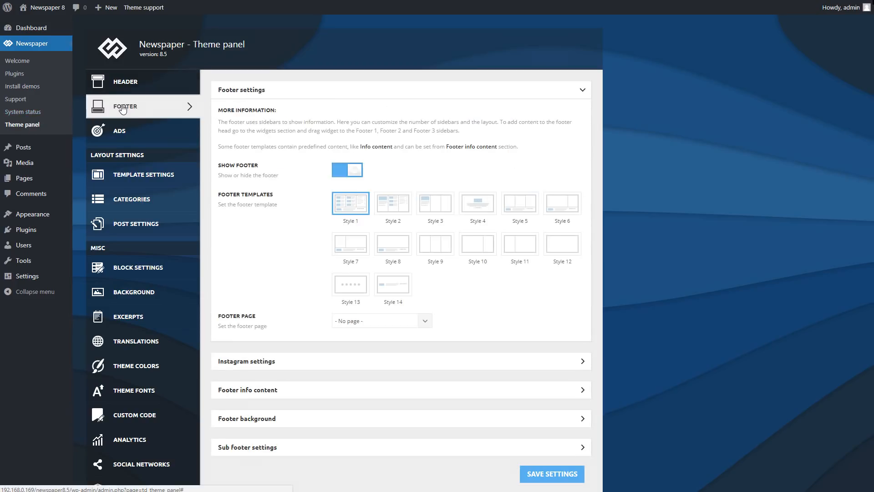
pyautogui.click(143, 174)
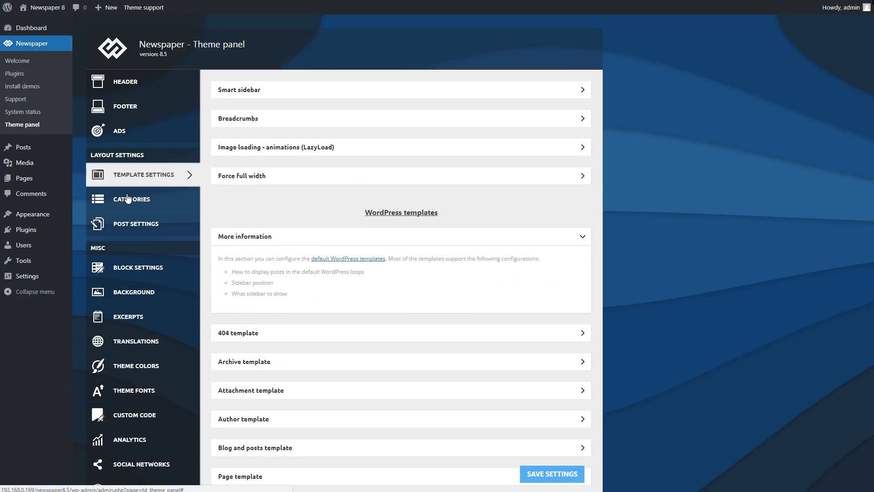
pyautogui.click(130, 200)
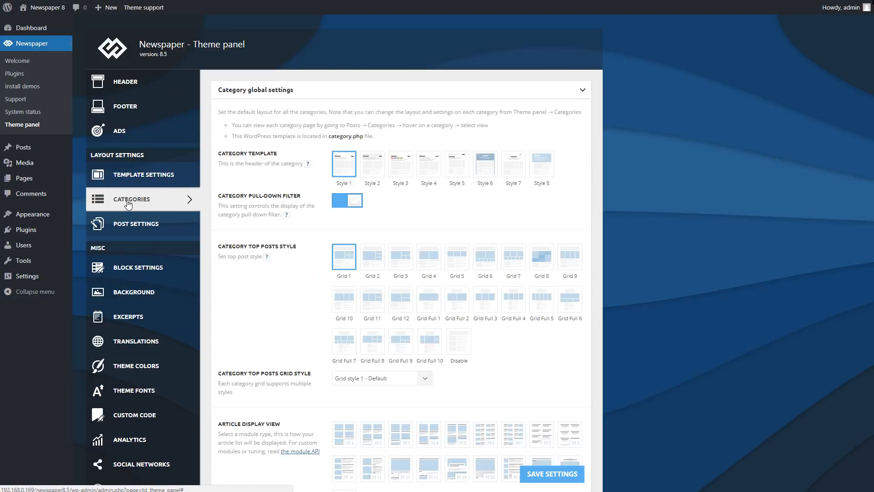
pyautogui.click(126, 81)
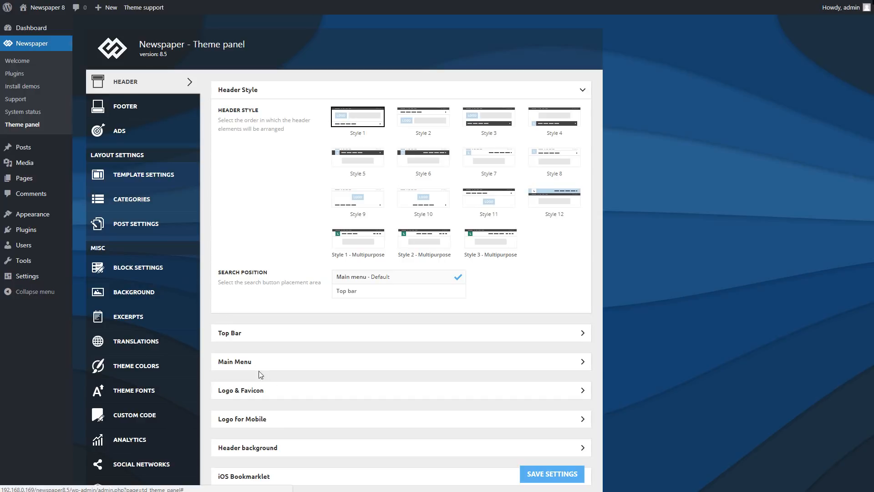
pyautogui.click(240, 390)
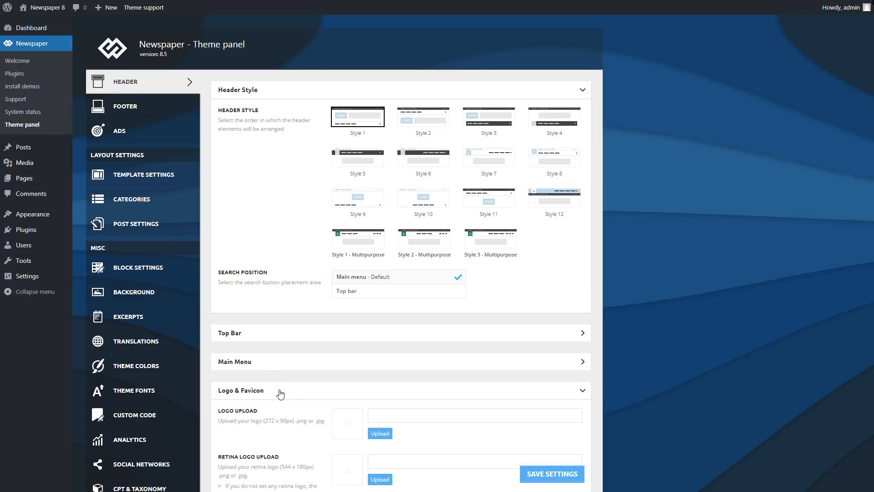
pyautogui.scroll(-3)
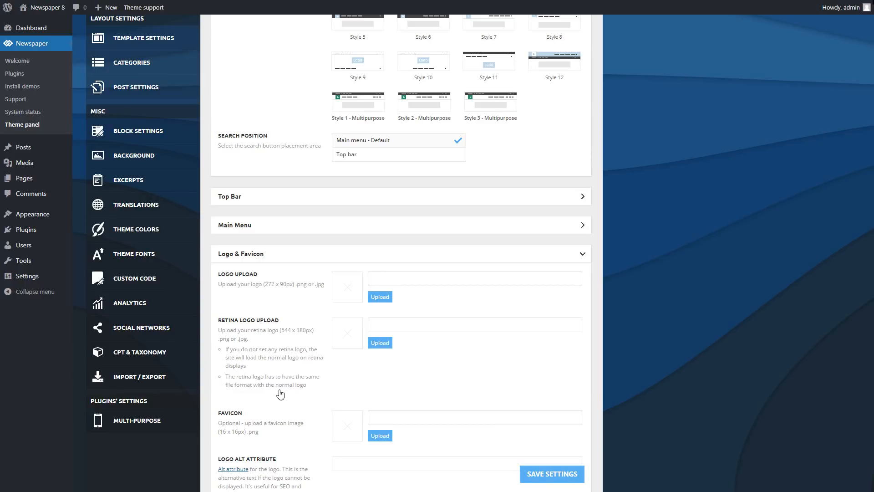
# - Set the tagDiv image from the Media Library as the site logo and save the theme settings
pyautogui.click(380, 296)
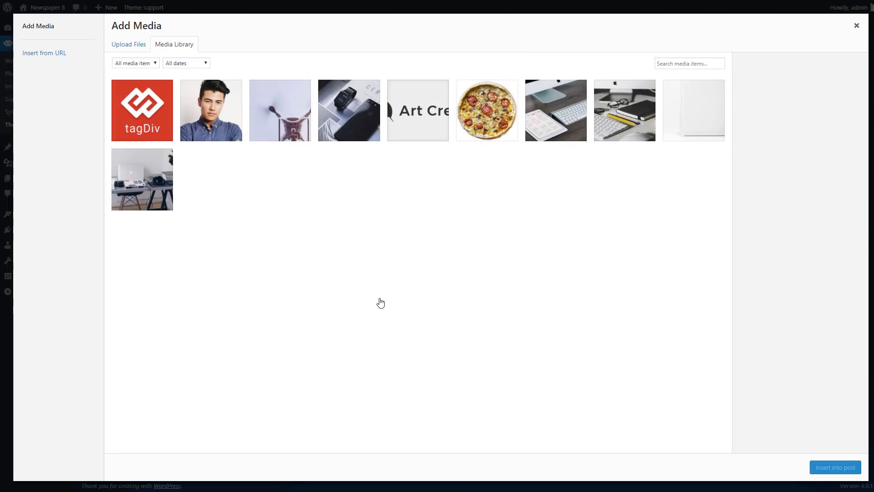
pyautogui.click(143, 110)
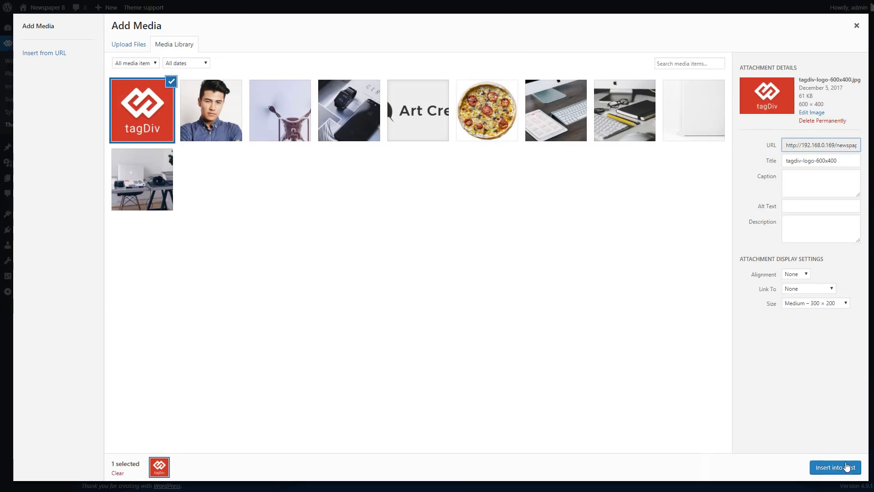
pyautogui.click(835, 467)
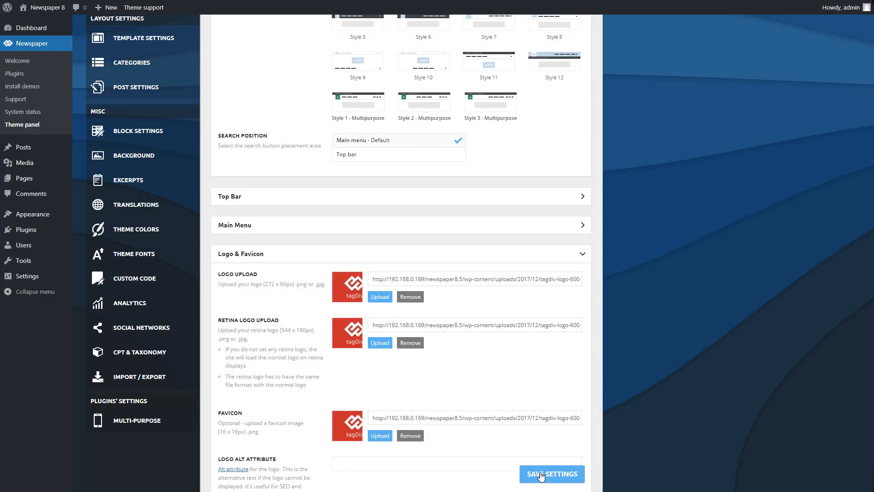
pyautogui.click(552, 474)
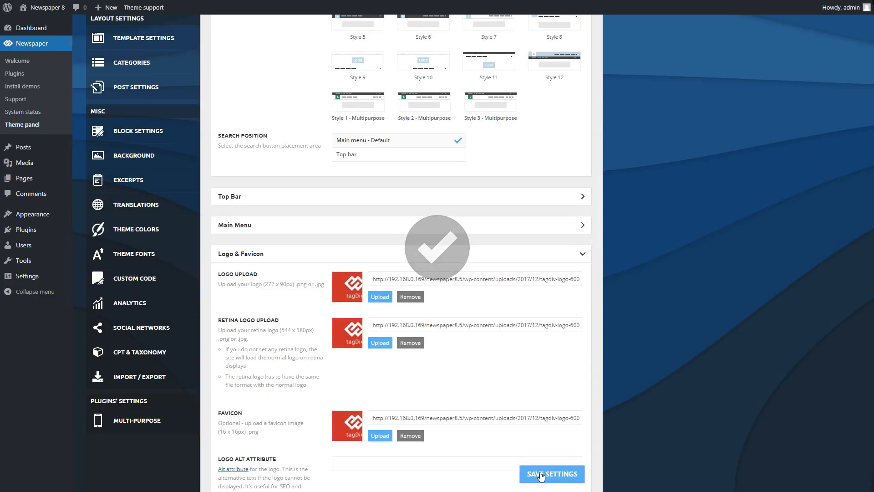
pyautogui.click(551, 474)
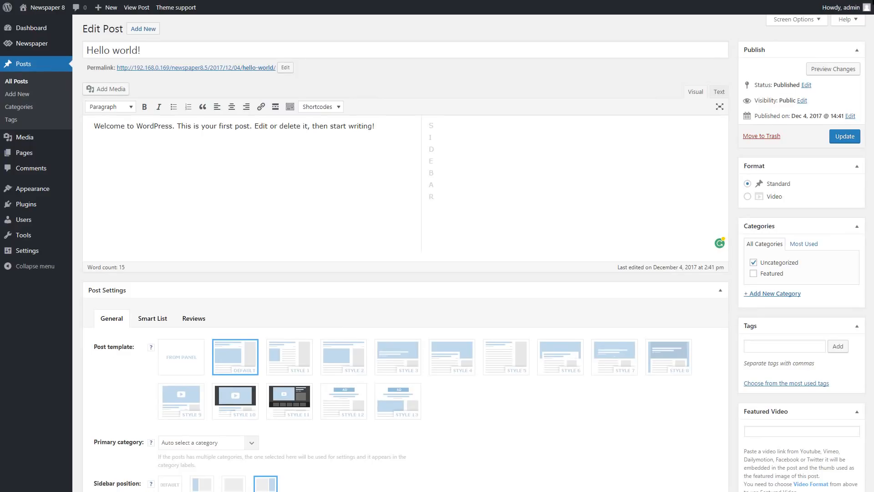
# - Review the Hello world! post's Newspaper Post Settings and update the post
pyautogui.scroll(-3)
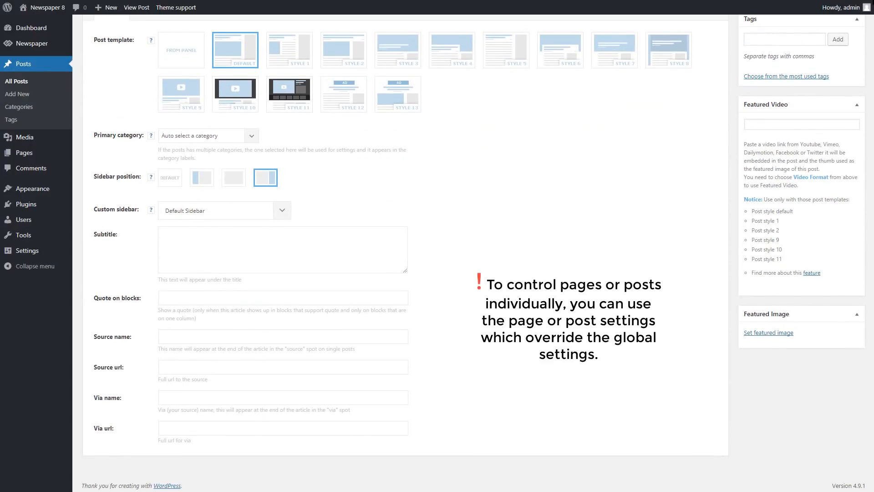
pyautogui.scroll(3)
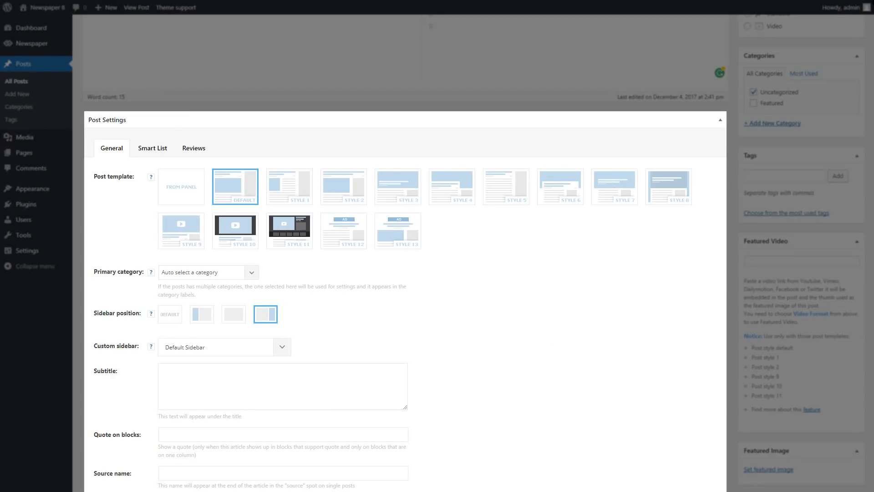
pyautogui.scroll(3)
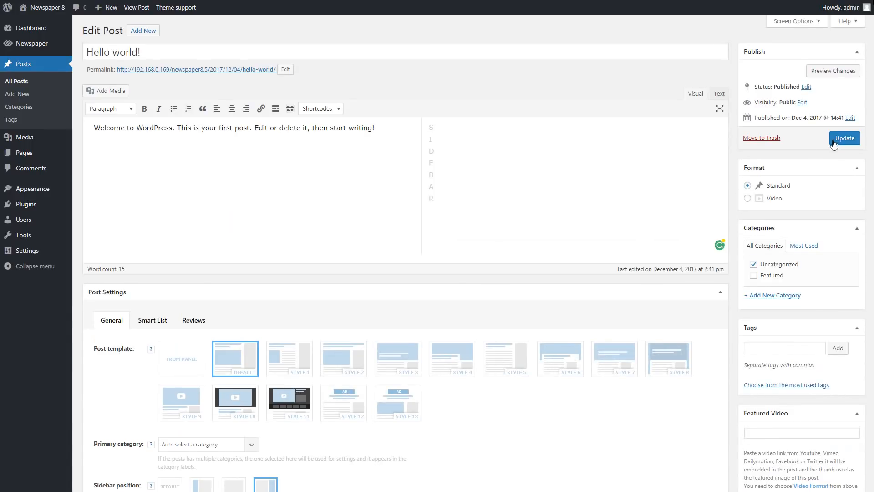
pyautogui.click(845, 137)
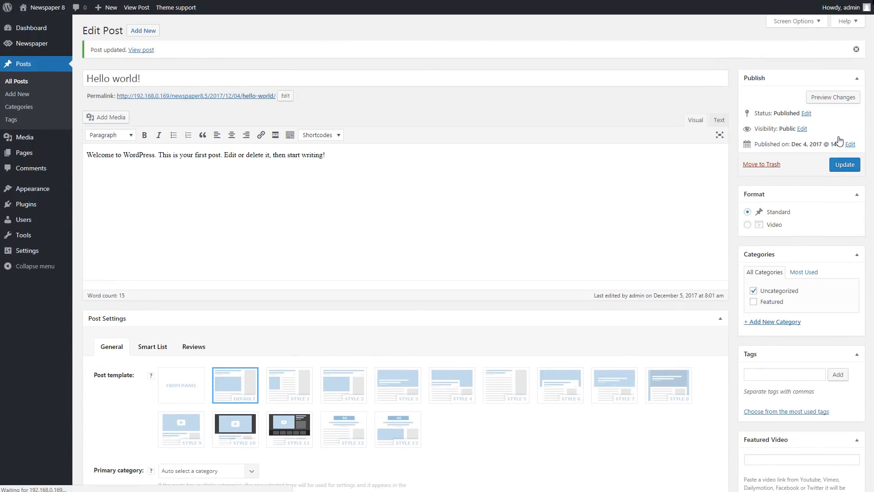
# - Bring up the Newspaper theme documentation and read down through it
pyautogui.click(176, 7)
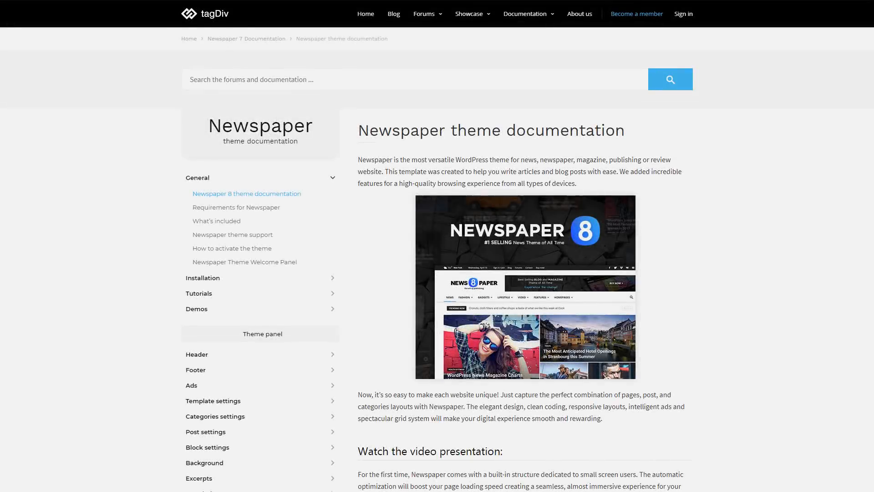
pyautogui.scroll(-3)
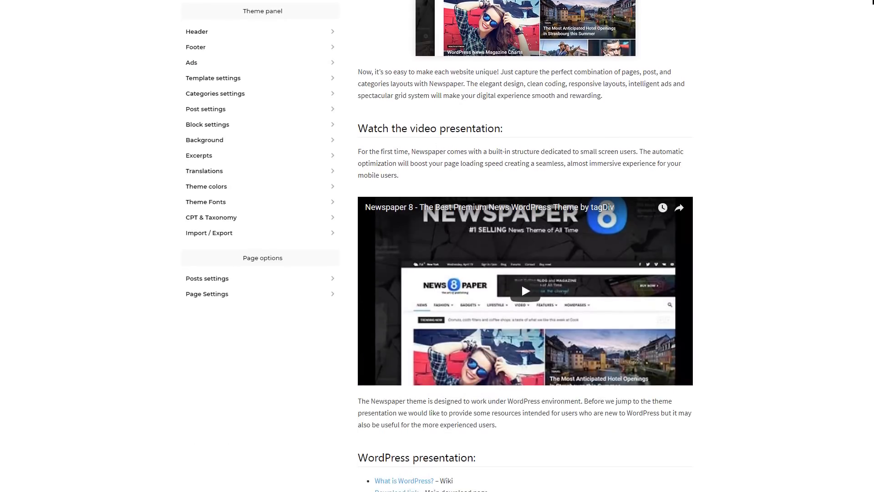
pyautogui.scroll(-3)
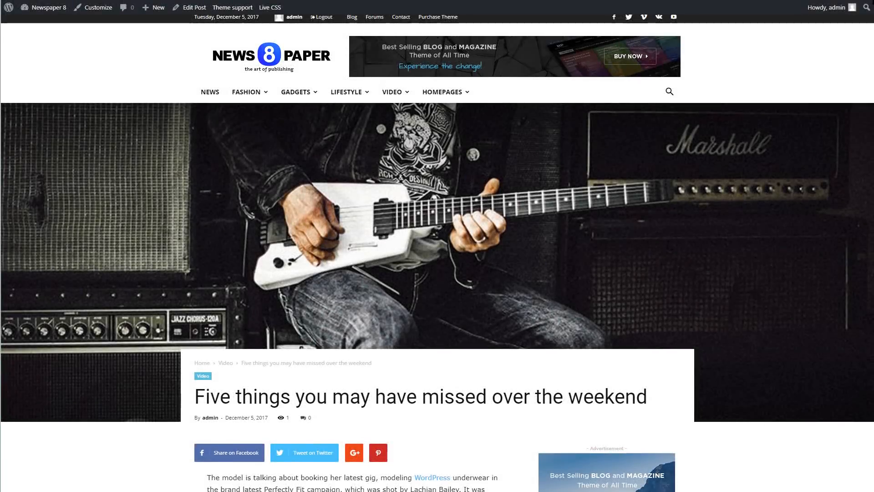
# - Scroll through the live post 'Five things you may have missed over the weekend' and back to its top
pyautogui.scroll(-3)
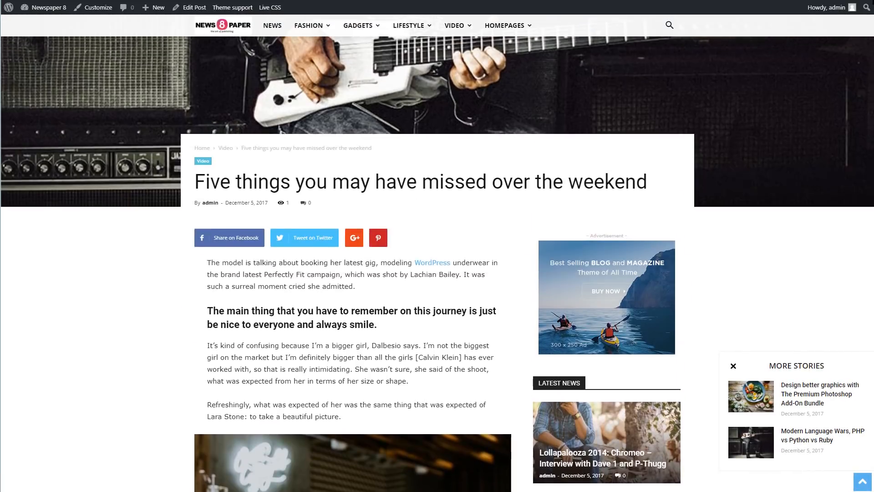
pyautogui.scroll(3)
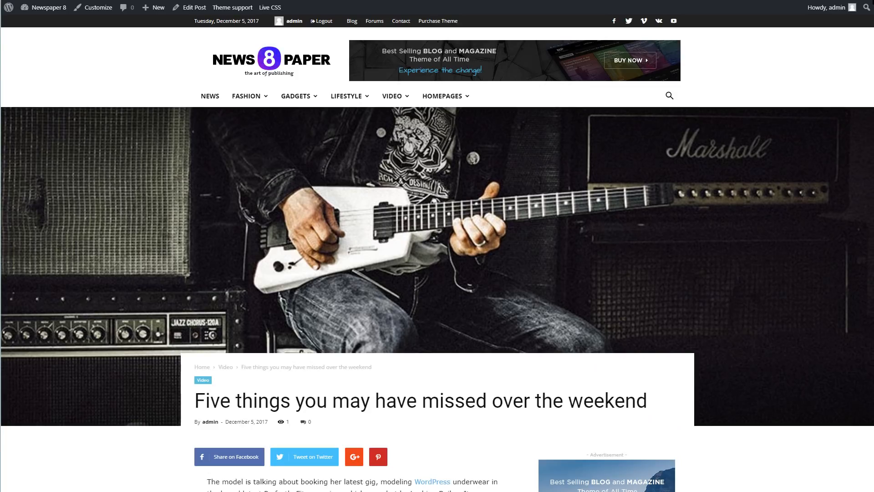